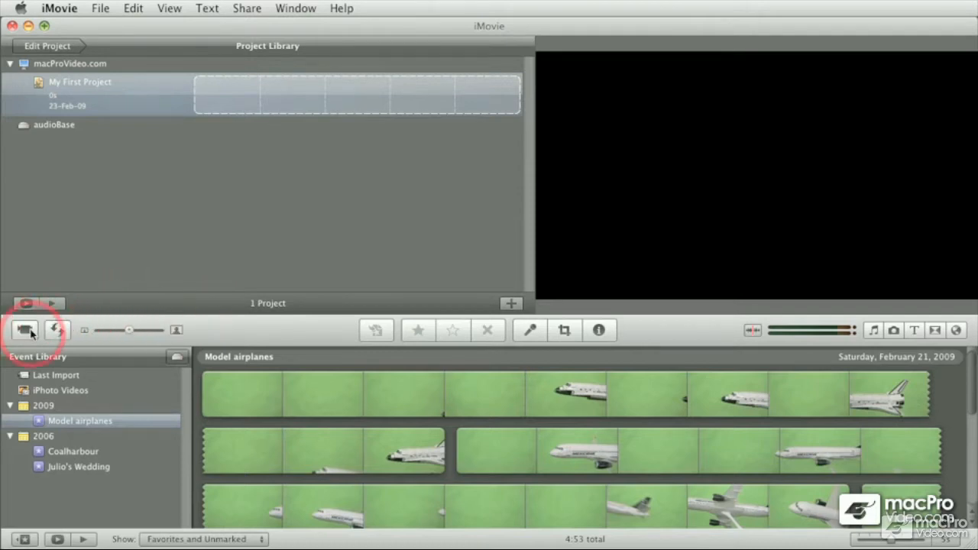
- Bring up the camera import window showing the DV camera feed
{"action": "left_click", "coordinate": [24, 330]}
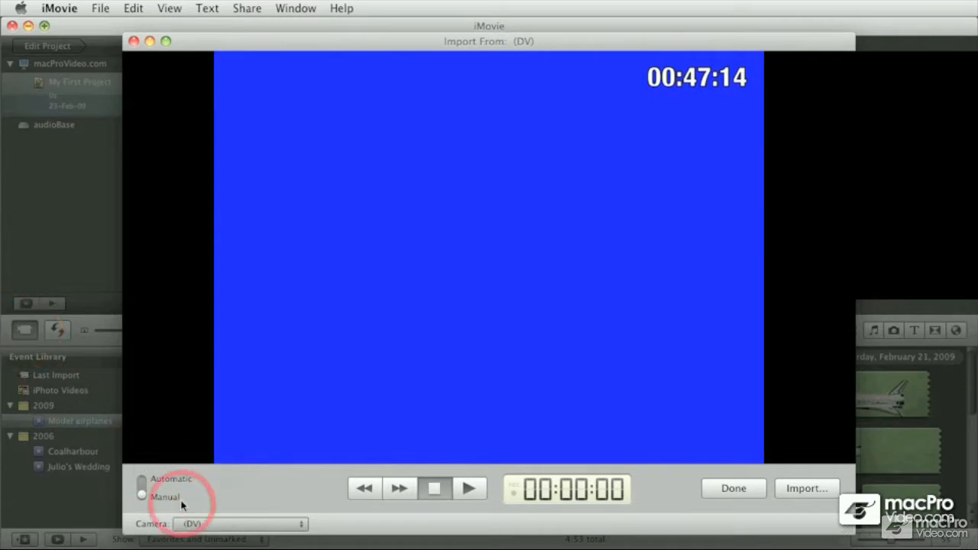
{"action": "mouse_move", "coordinate": [214, 525]}
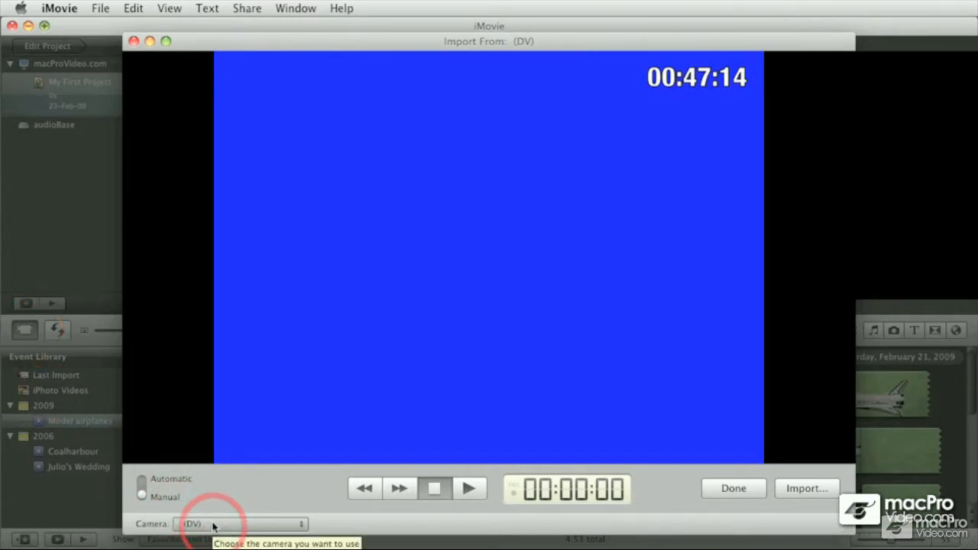
- Switch the import source from the DV camera to the built-in iSight camera
{"action": "left_click", "coordinate": [242, 524]}
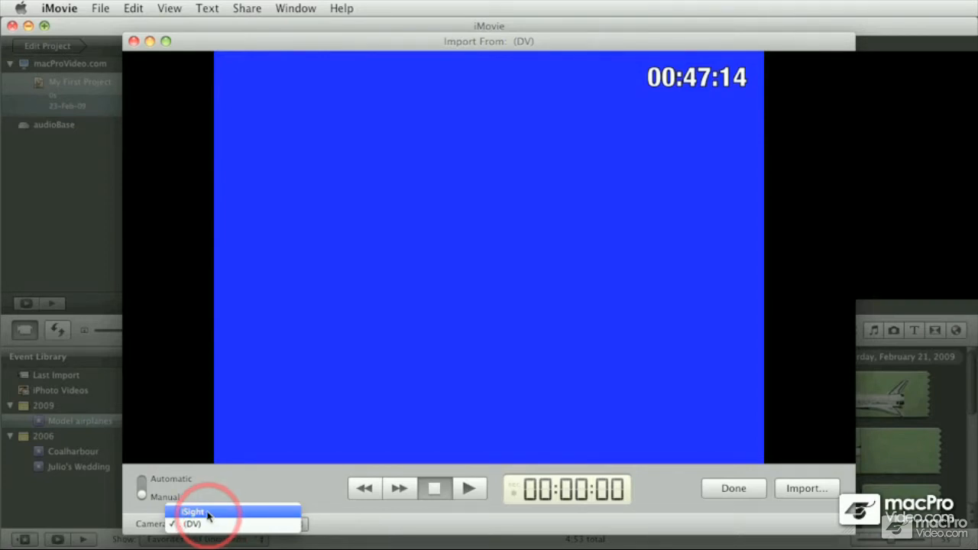
{"action": "left_click", "coordinate": [193, 510]}
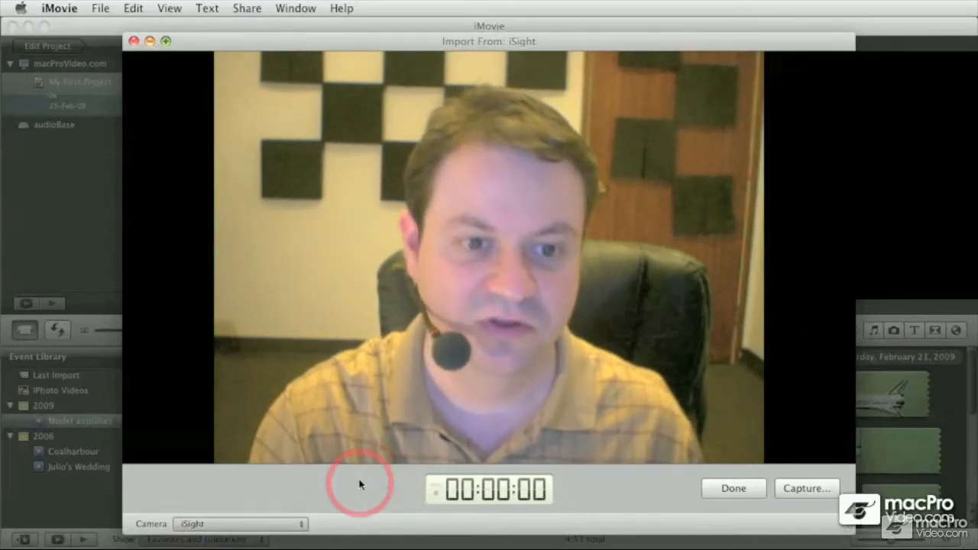
{"action": "mouse_move", "coordinate": [373, 483]}
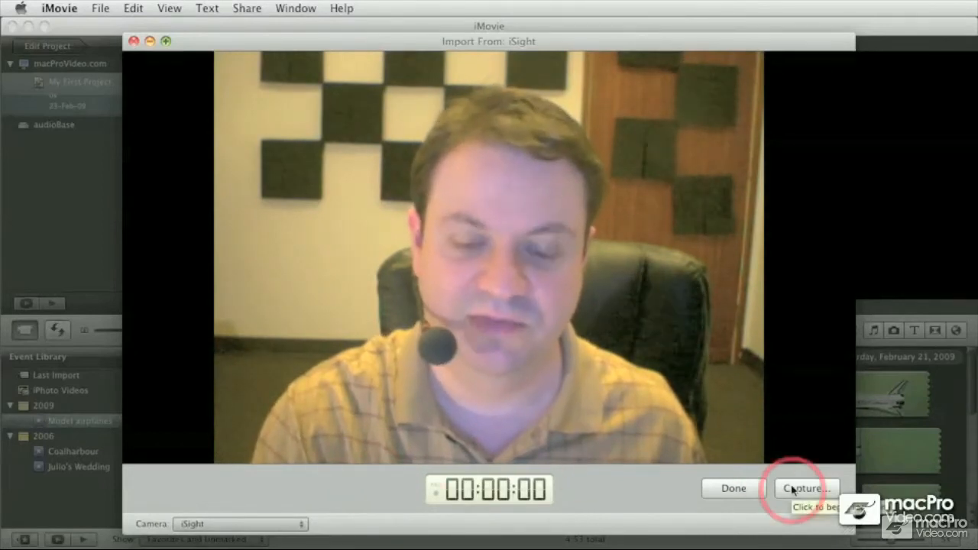
- Start capturing into a new event named 'Podcast'
{"action": "left_click", "coordinate": [805, 489]}
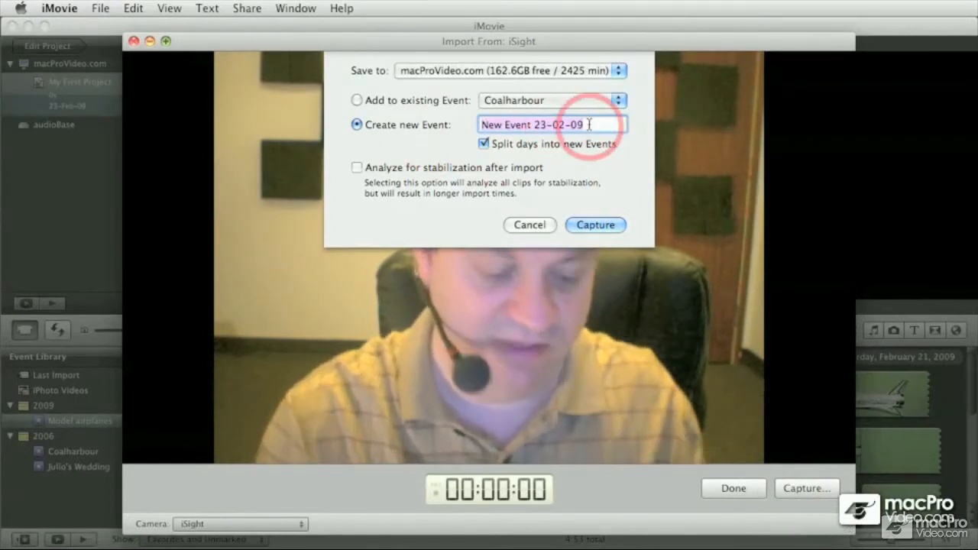
{"action": "type", "text": "Podcast"}
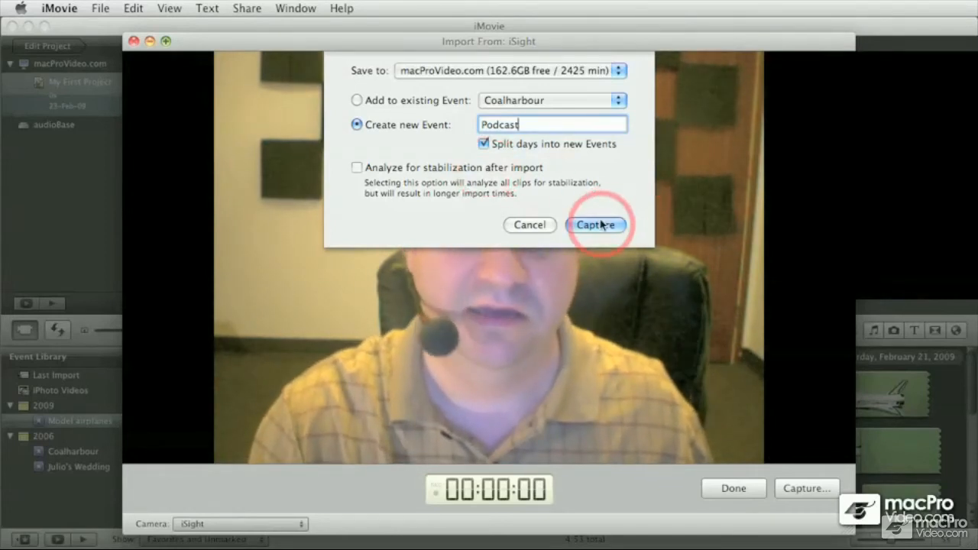
{"action": "left_click", "coordinate": [596, 225]}
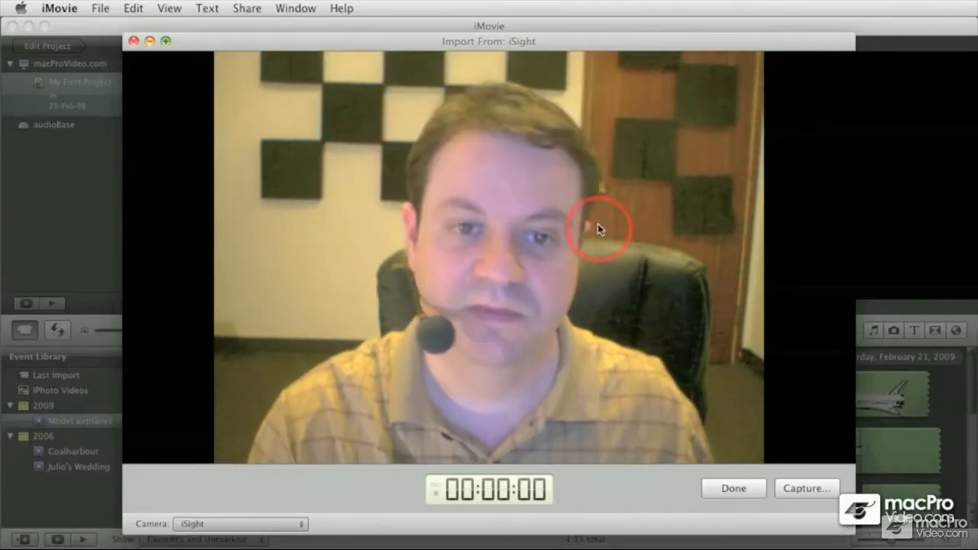
- Record the live iSight clip, letting it run to about 1:39
{"action": "left_click", "coordinate": [807, 489]}
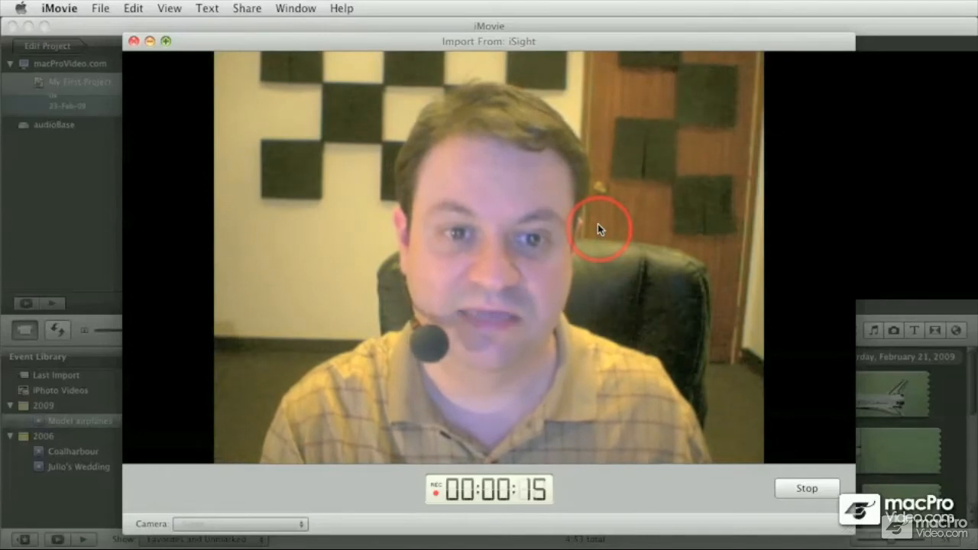
{"action": "mouse_move", "coordinate": [816, 284]}
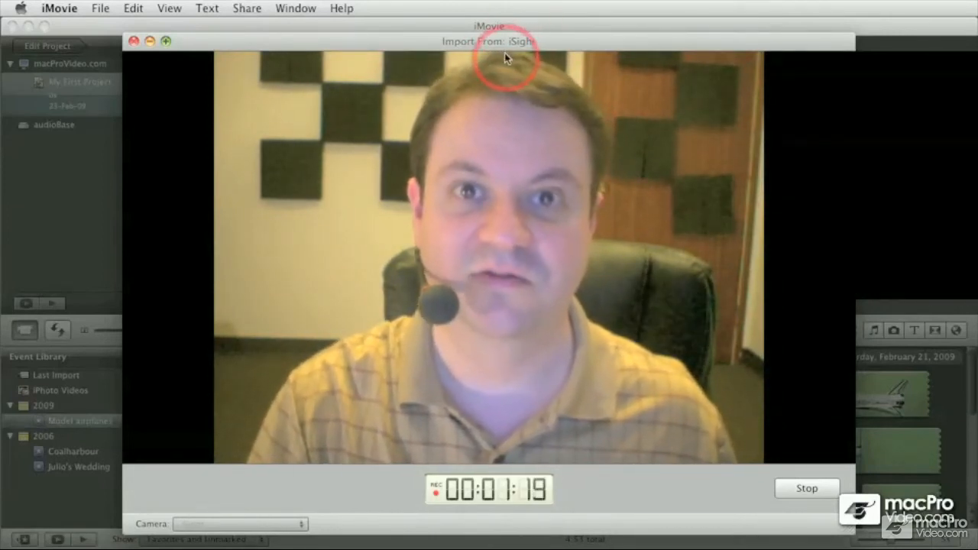
{"action": "mouse_move", "coordinate": [771, 53]}
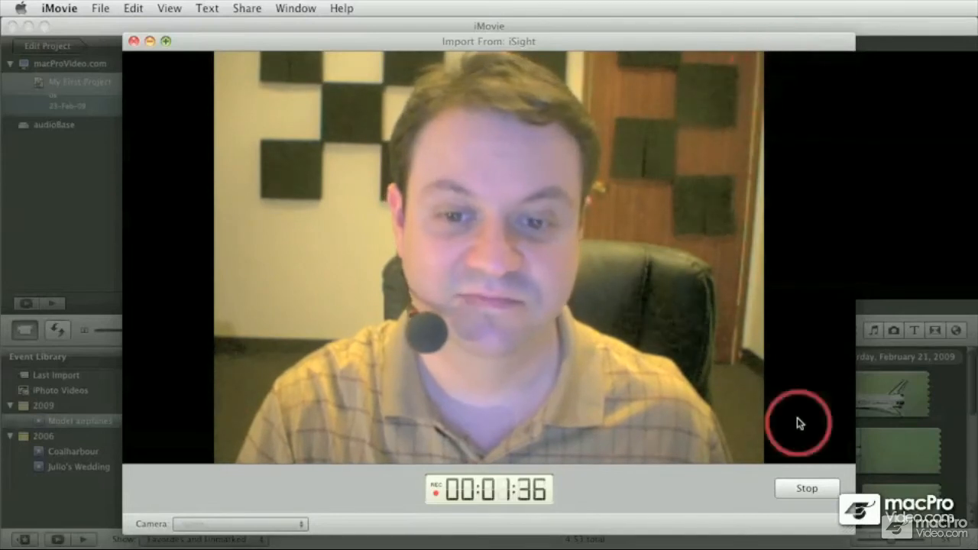
{"action": "mouse_move", "coordinate": [798, 489]}
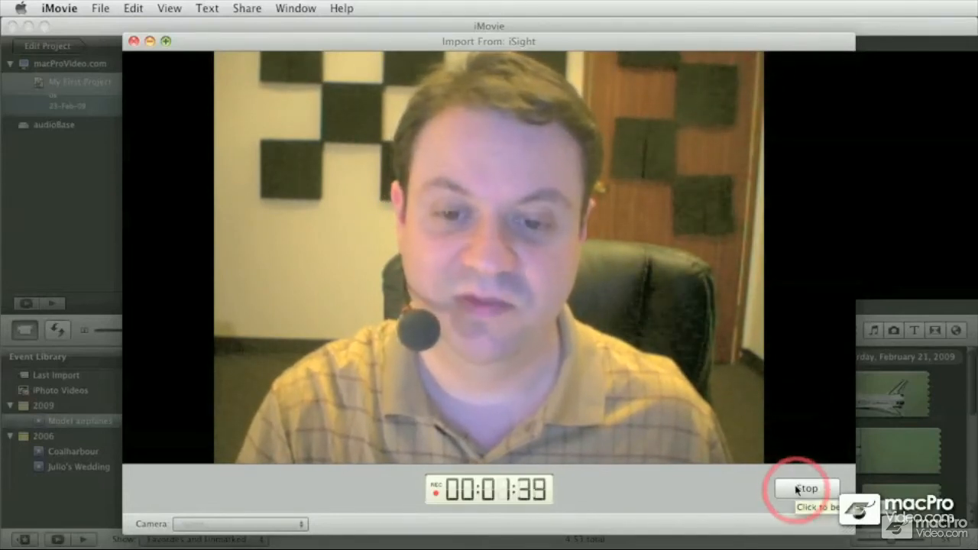
- Stop the recording so the captured clip lands in the Podcast event
{"action": "left_click", "coordinate": [807, 489]}
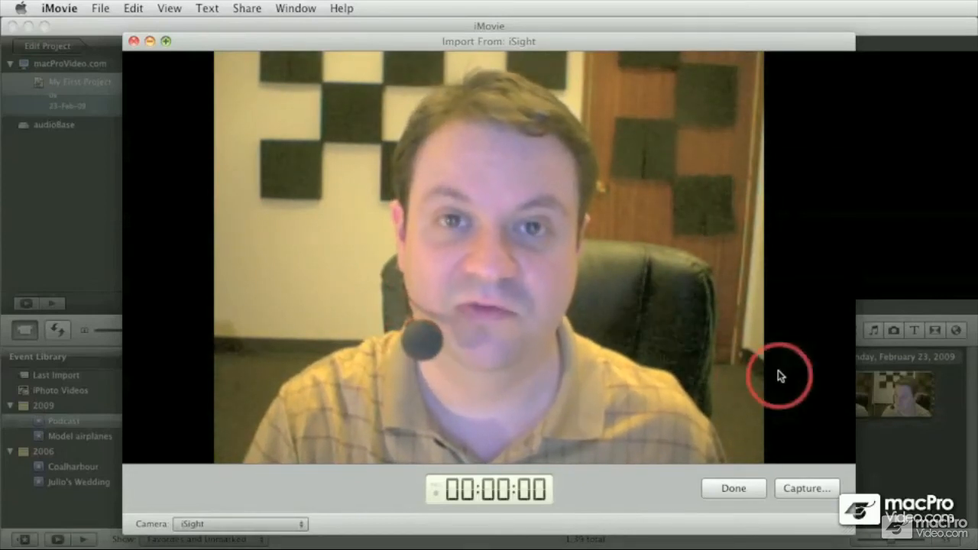
{"action": "mouse_move", "coordinate": [862, 429]}
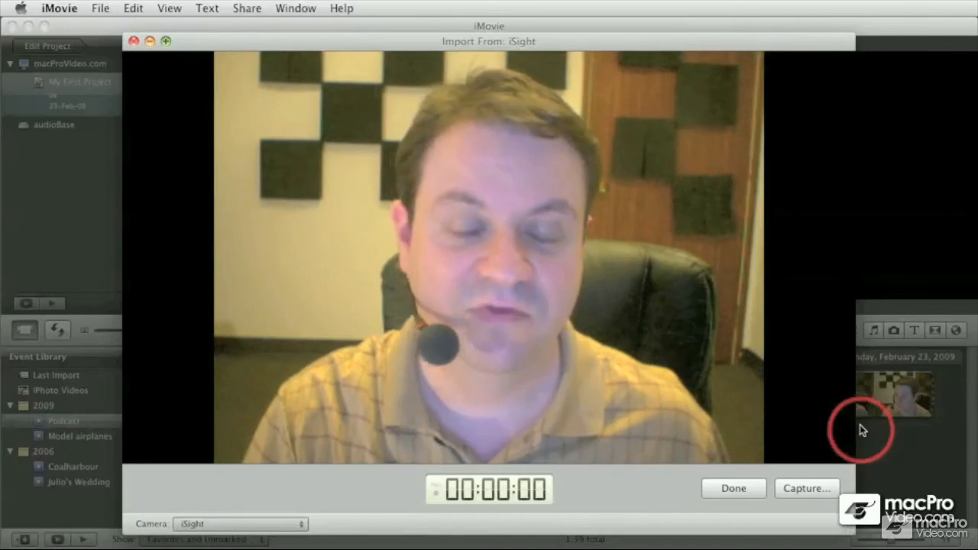